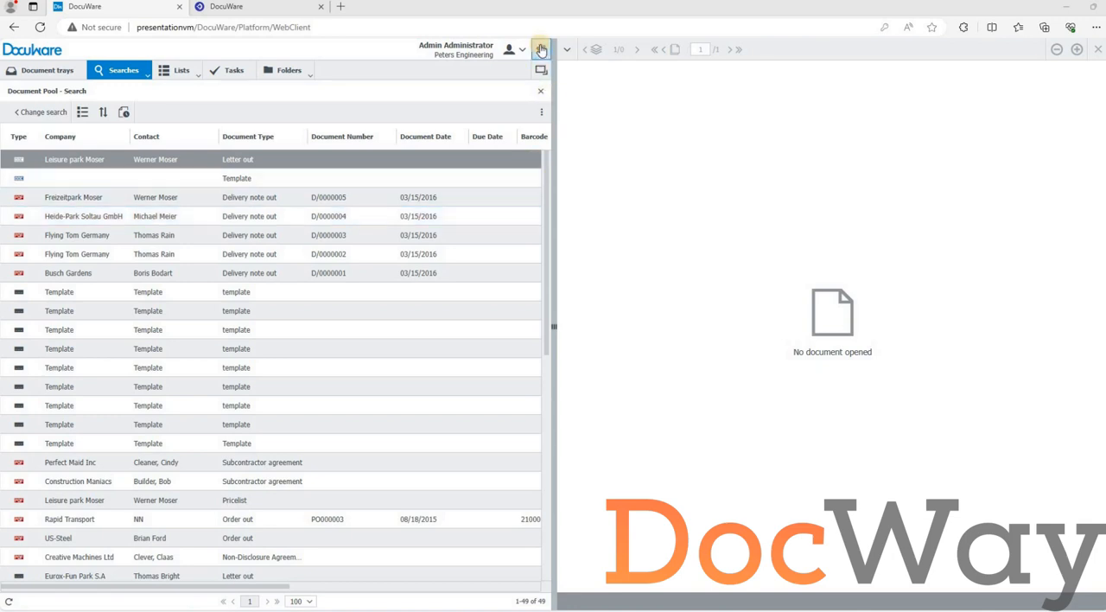
Step: Review the on-premise system's About dialog showing DocuWare version 6.12 and close it
click(541, 48)
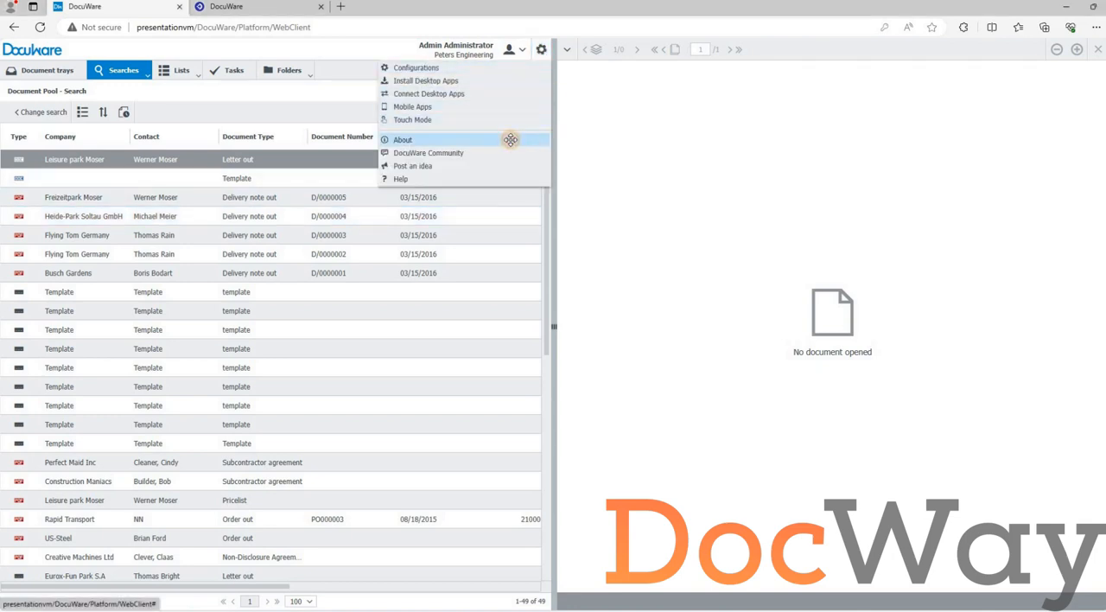
click(402, 139)
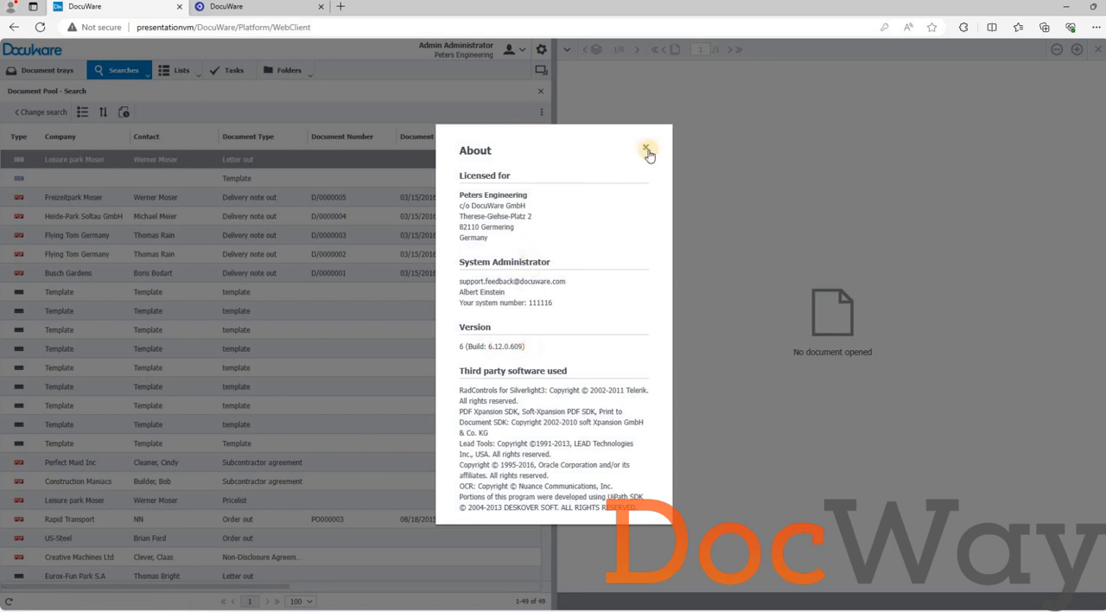
click(647, 149)
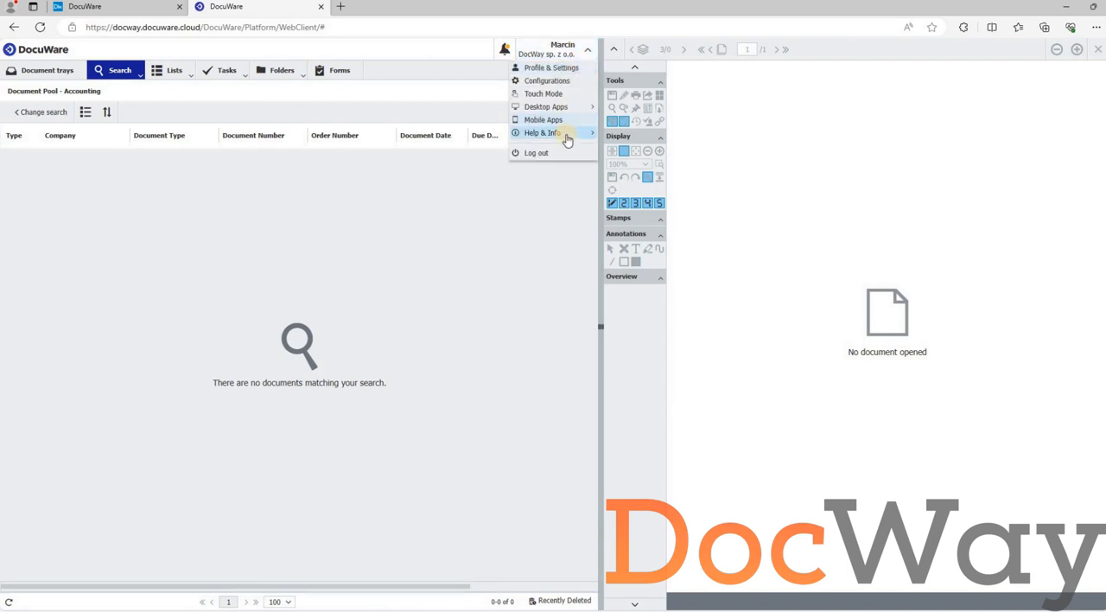
Step: Review the cloud About dialog showing version 7.9.0.4675, close it, and run a Document Pool search
click(542, 132)
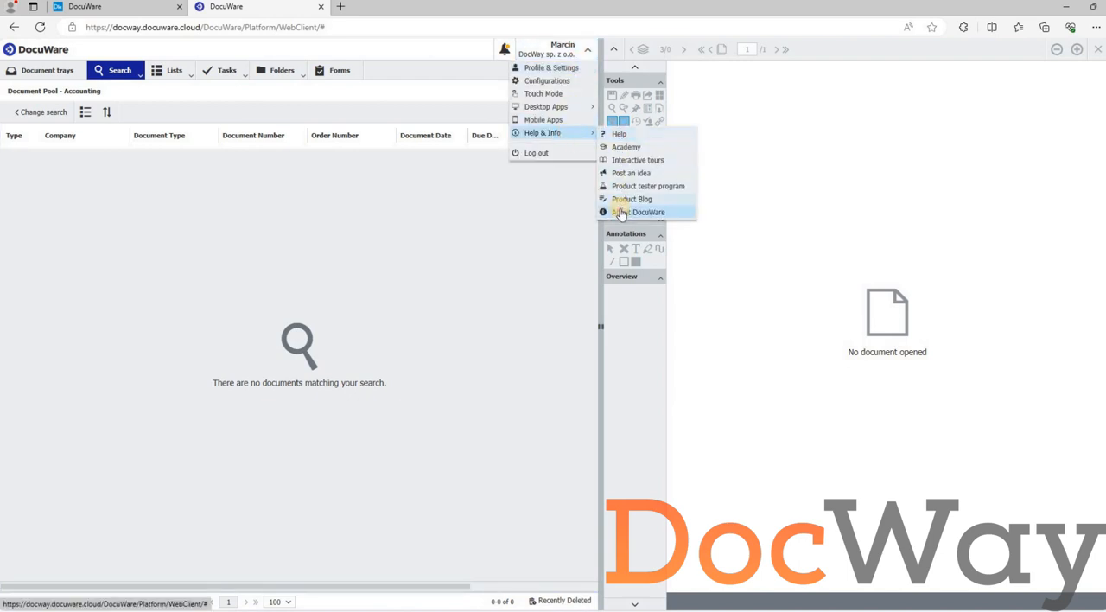
click(643, 211)
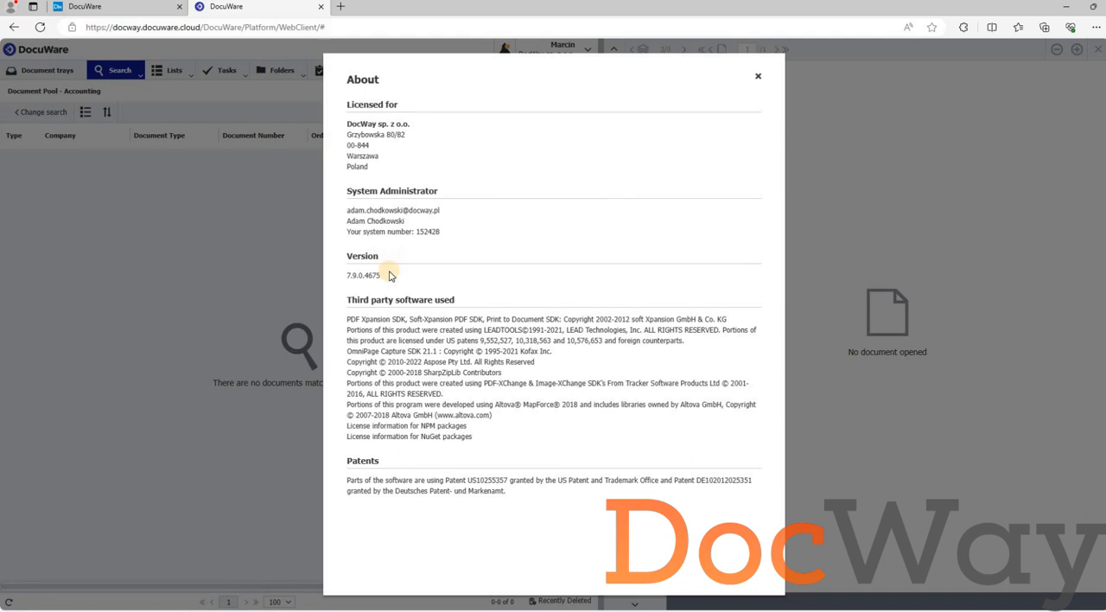
double_click(363, 275)
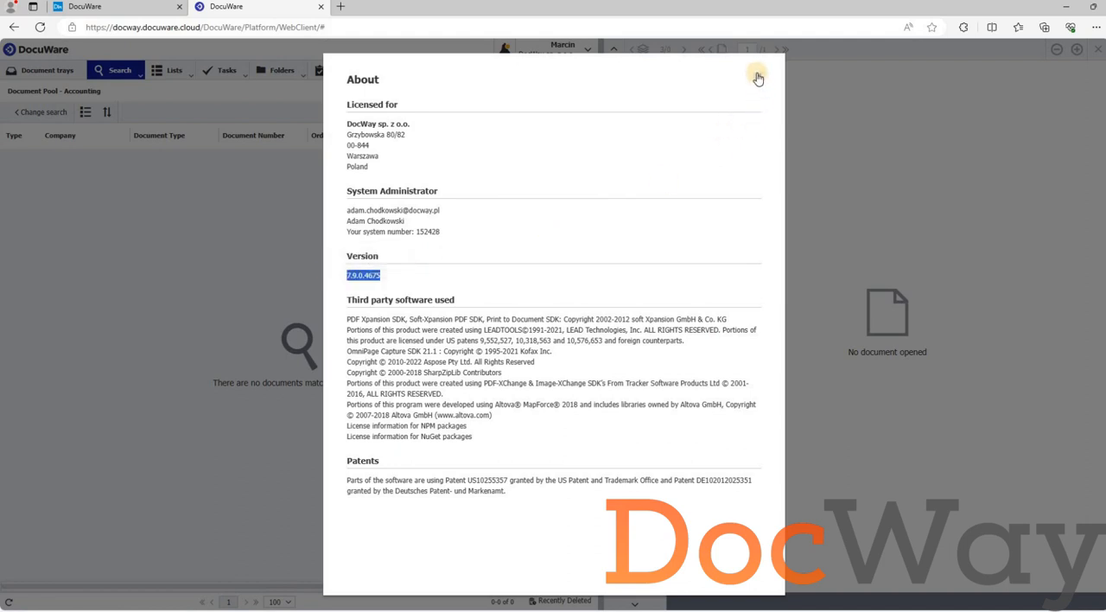
click(757, 78)
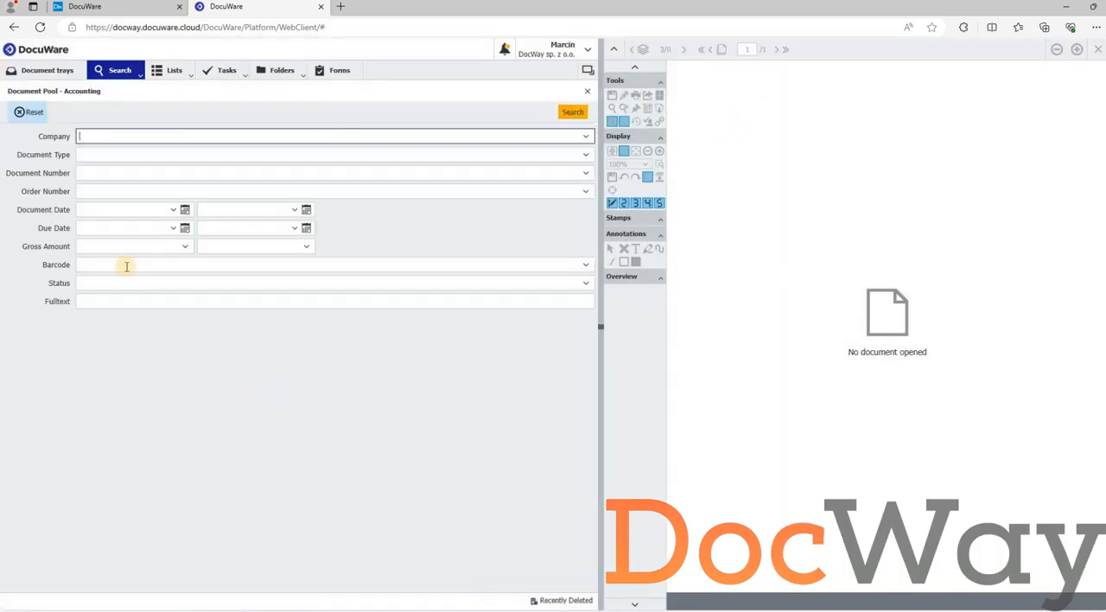
click(572, 110)
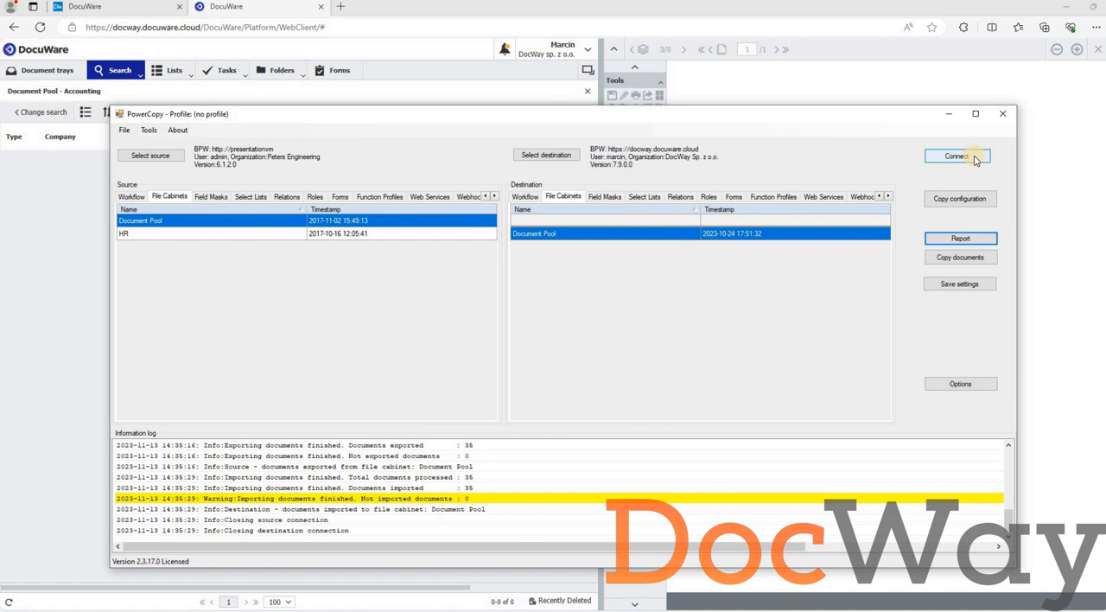
Step: Connect both systems, choose Document Pool as source, start the copy and accept the version and overwrite warnings
click(958, 155)
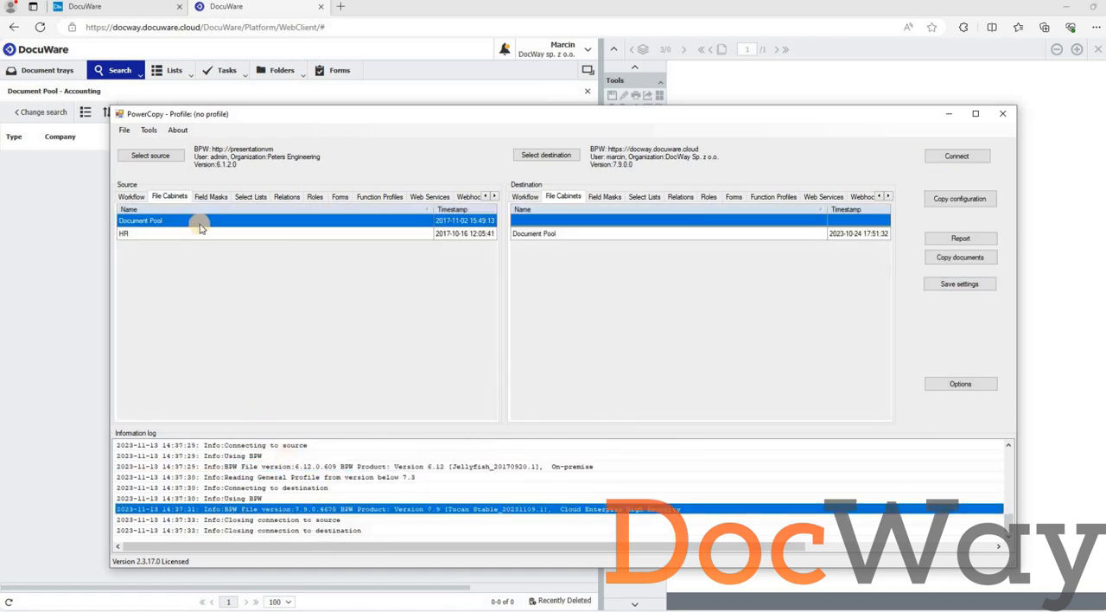
click(532, 233)
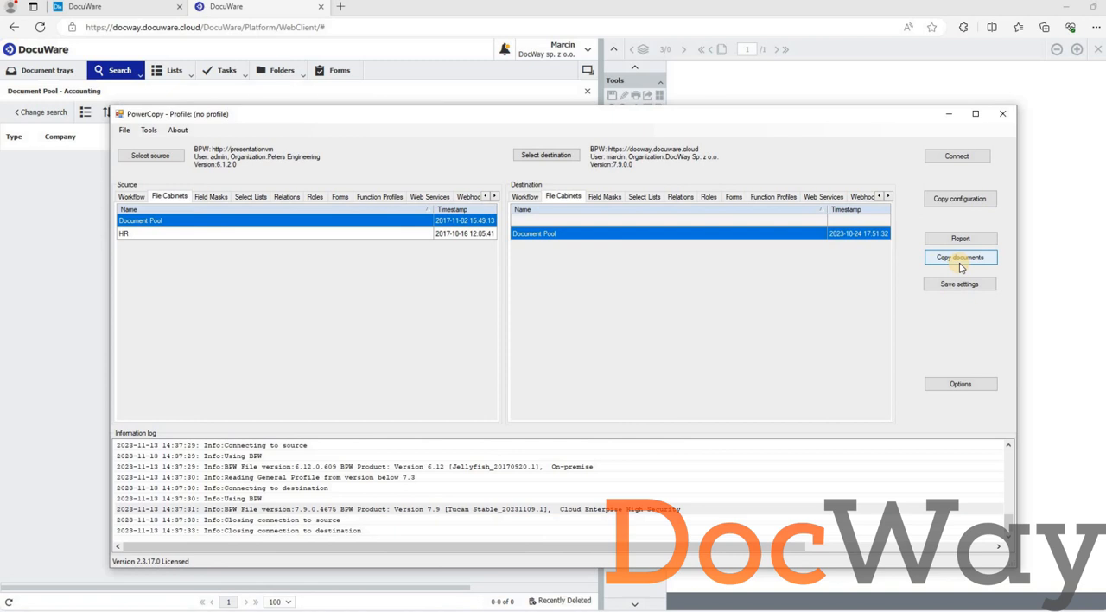
click(961, 256)
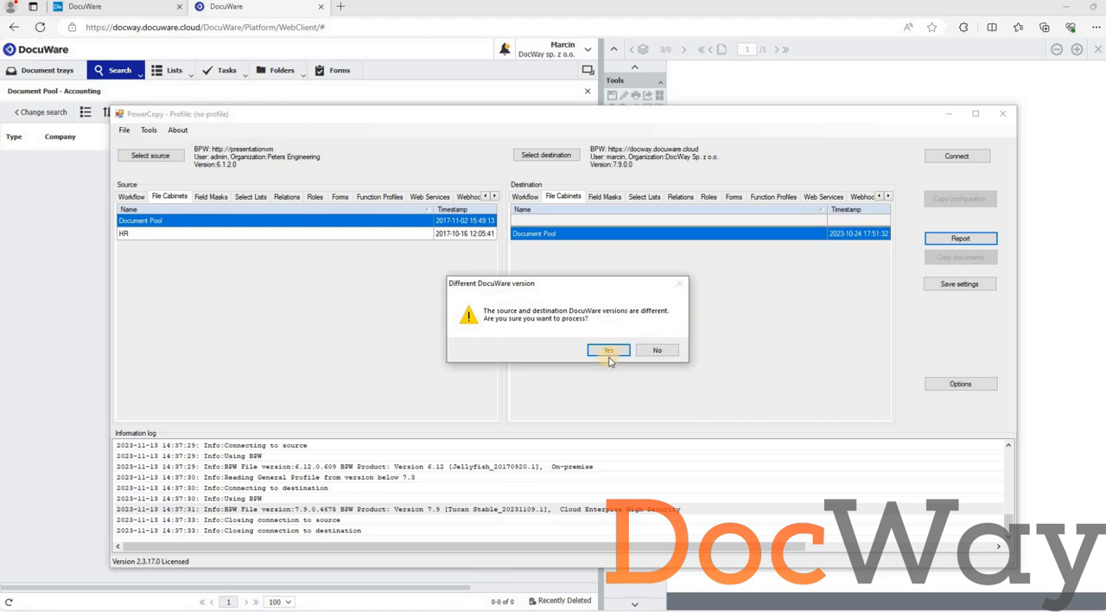
click(608, 349)
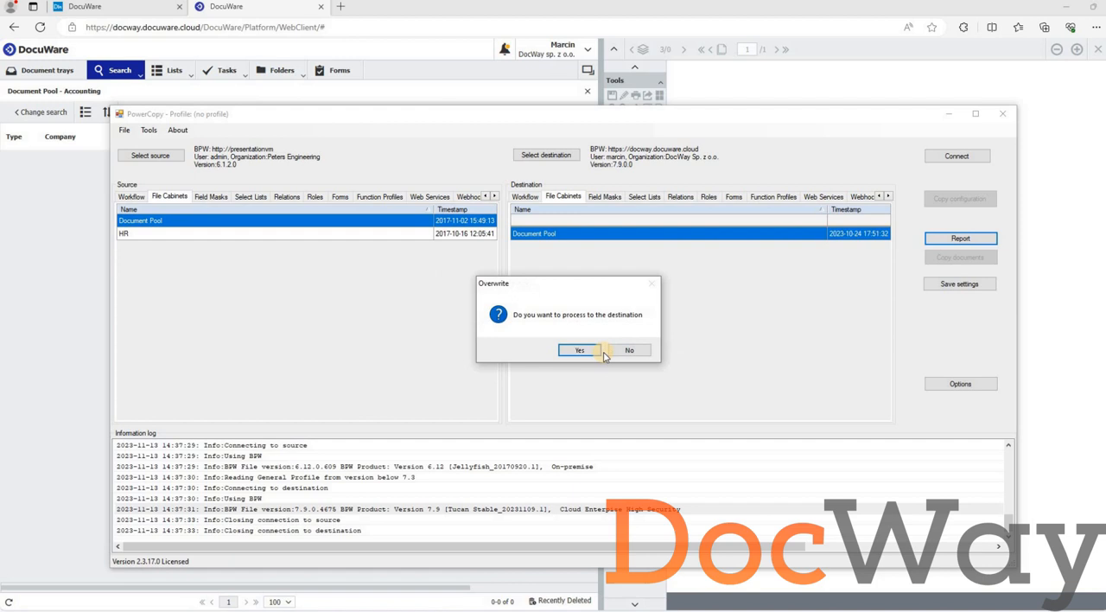
click(577, 349)
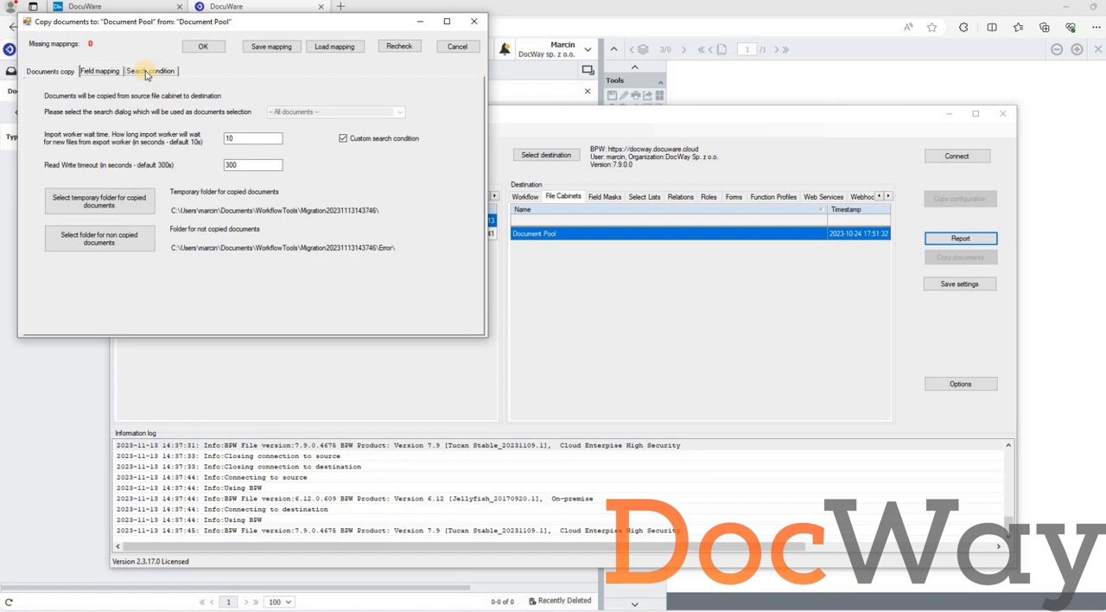
Step: Search for documents with Document Size >0, returning 35 matching Document Pool documents
click(151, 71)
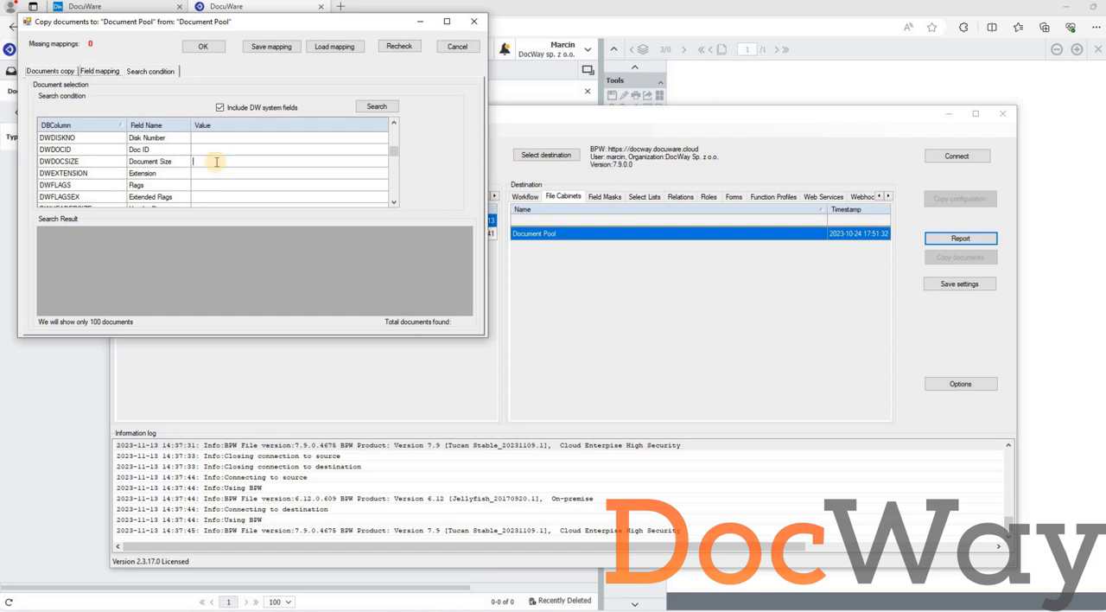
text(>0)
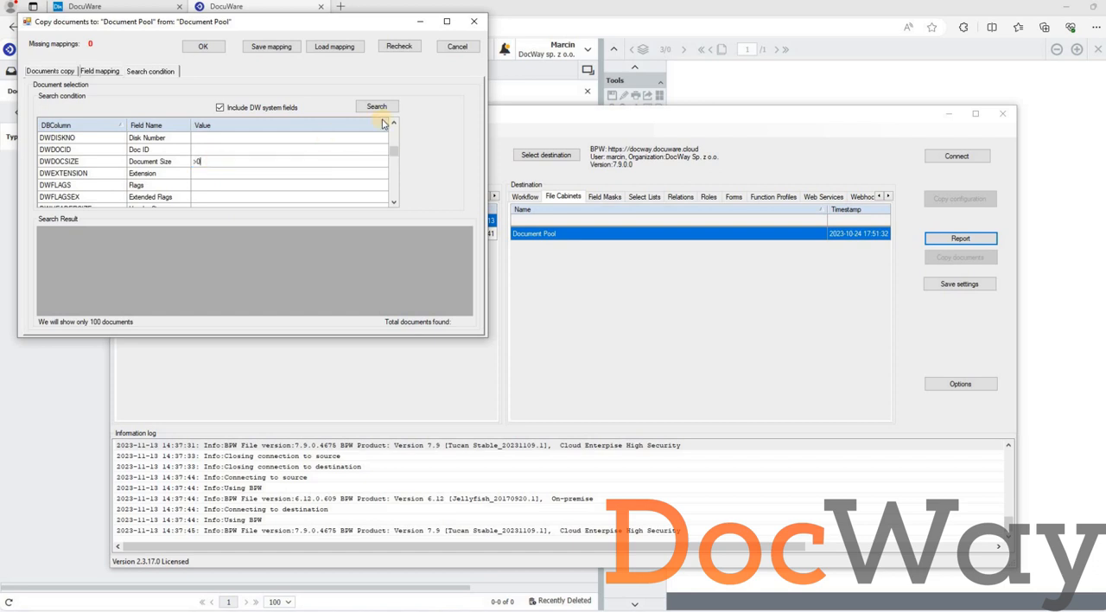
mouse_move(394, 121)
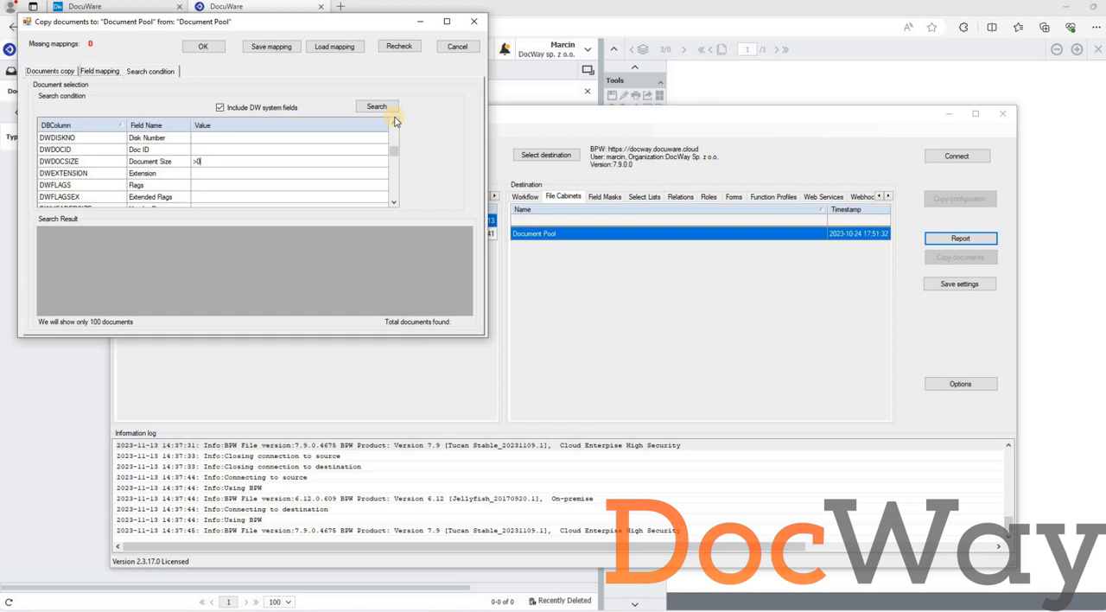
click(377, 107)
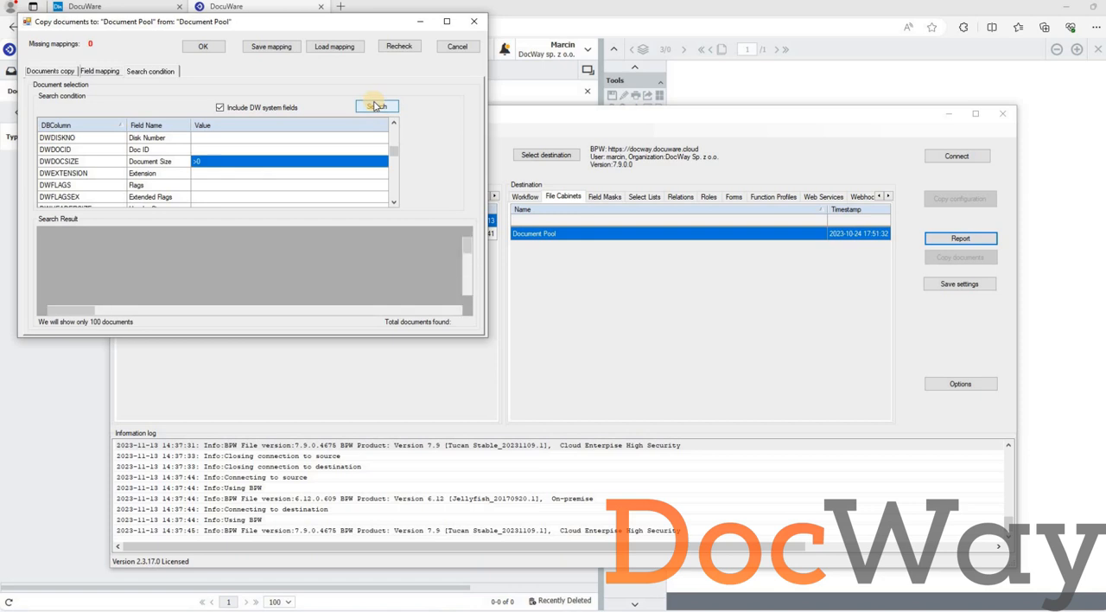
click(377, 107)
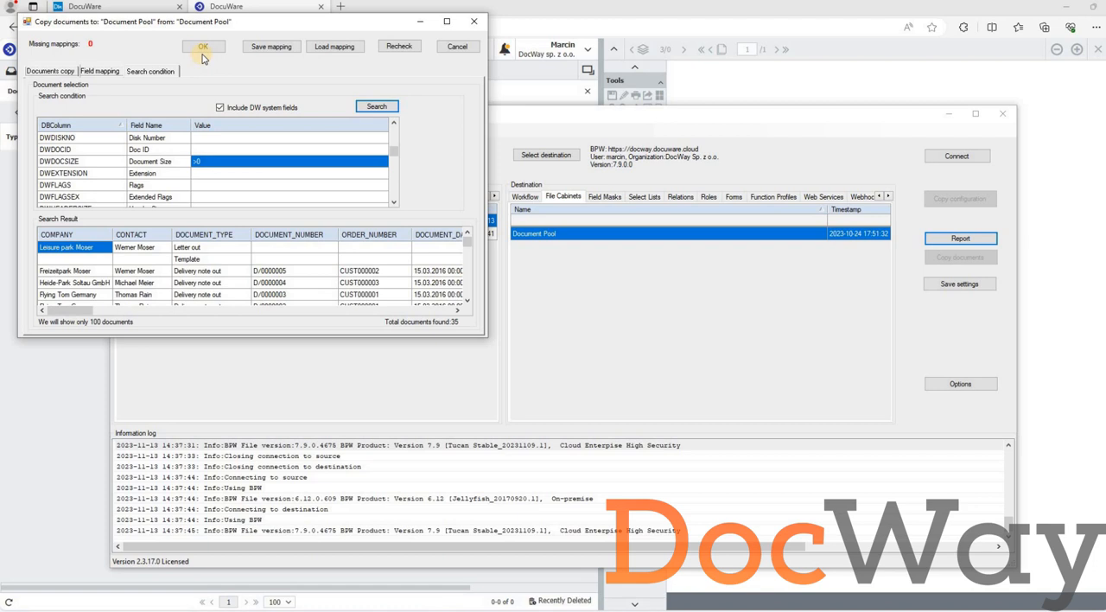
Step: Confirm the copy of the 35 documents and include the mapping definition
click(204, 45)
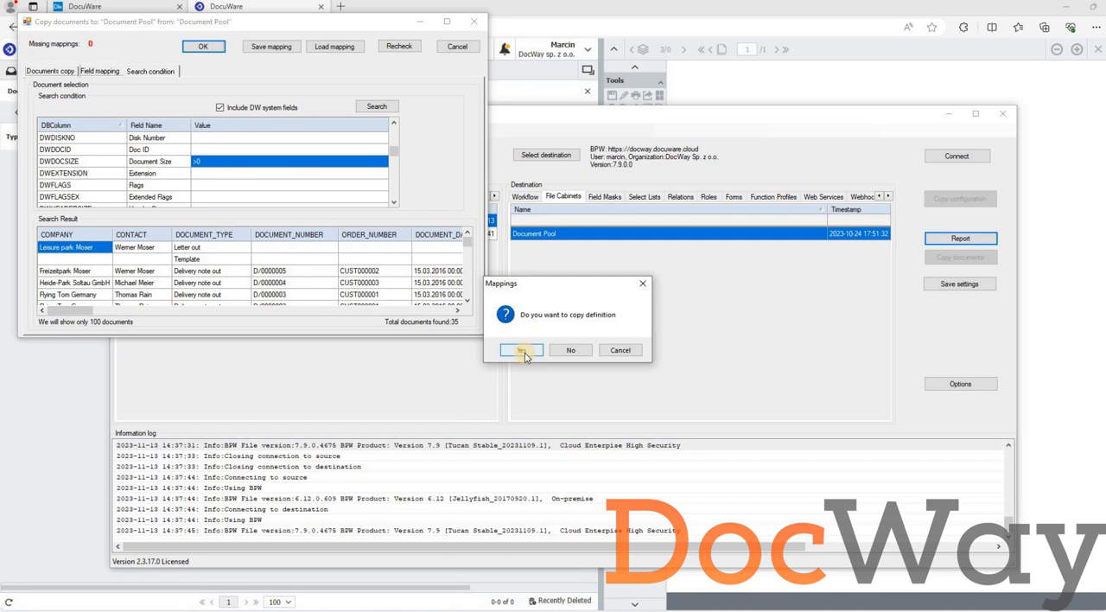
click(522, 349)
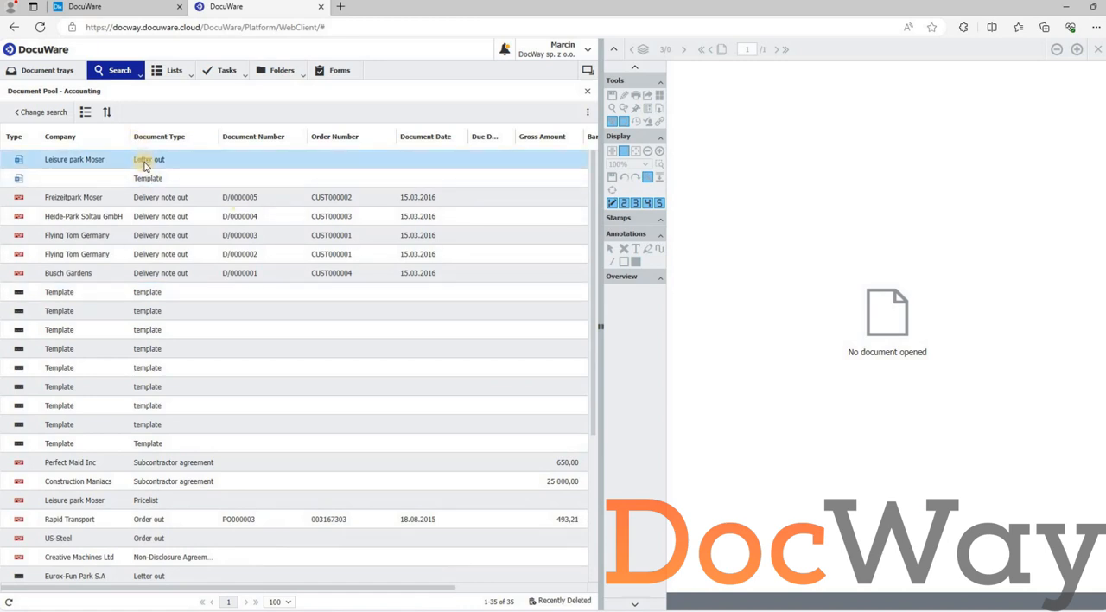
double_click(147, 159)
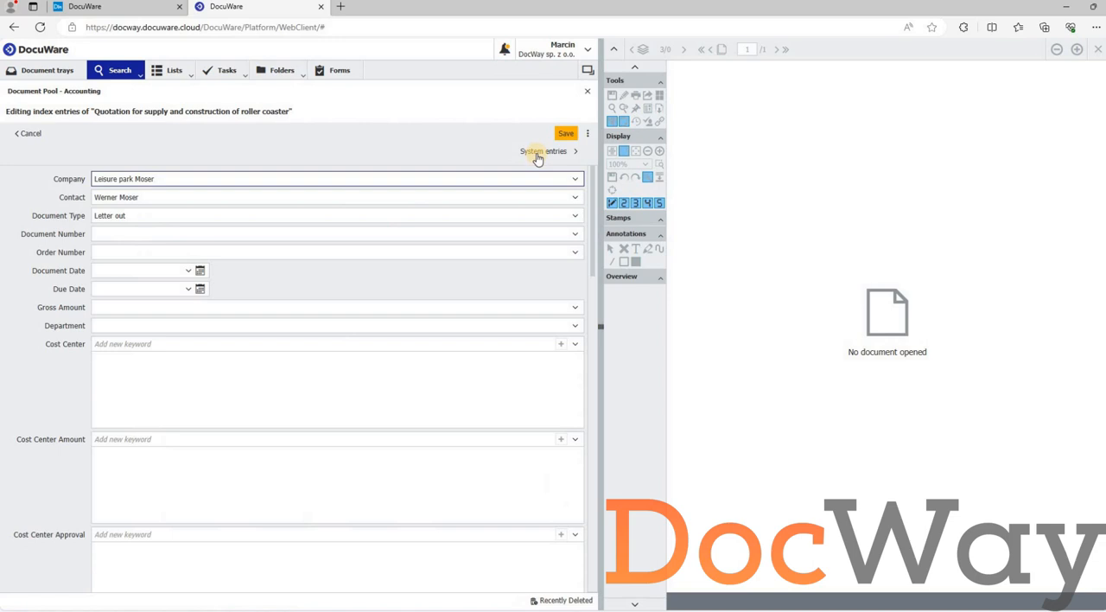
click(542, 152)
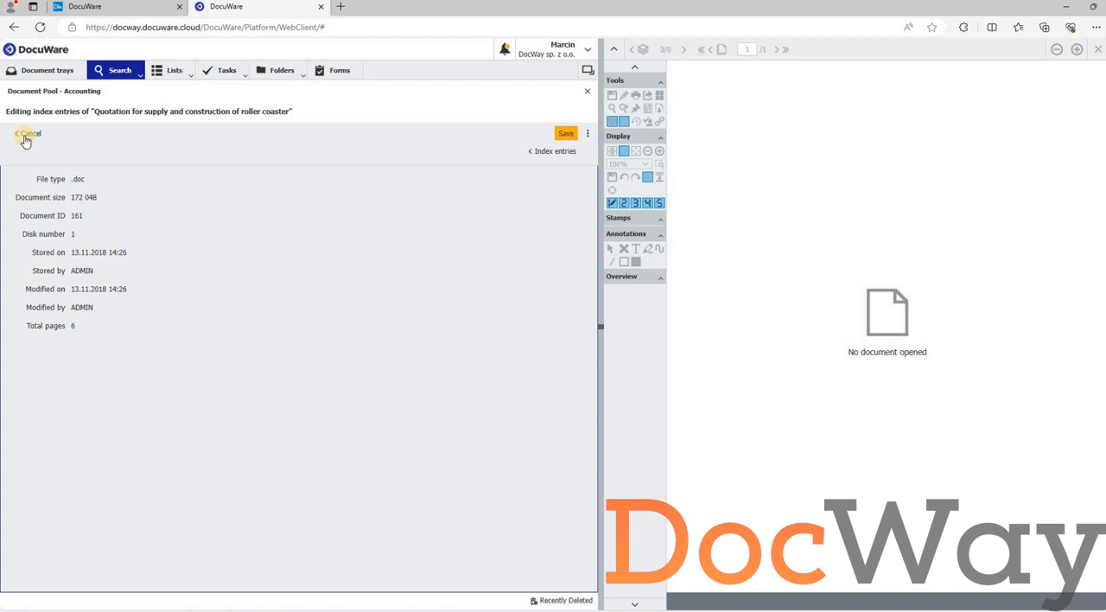
click(27, 135)
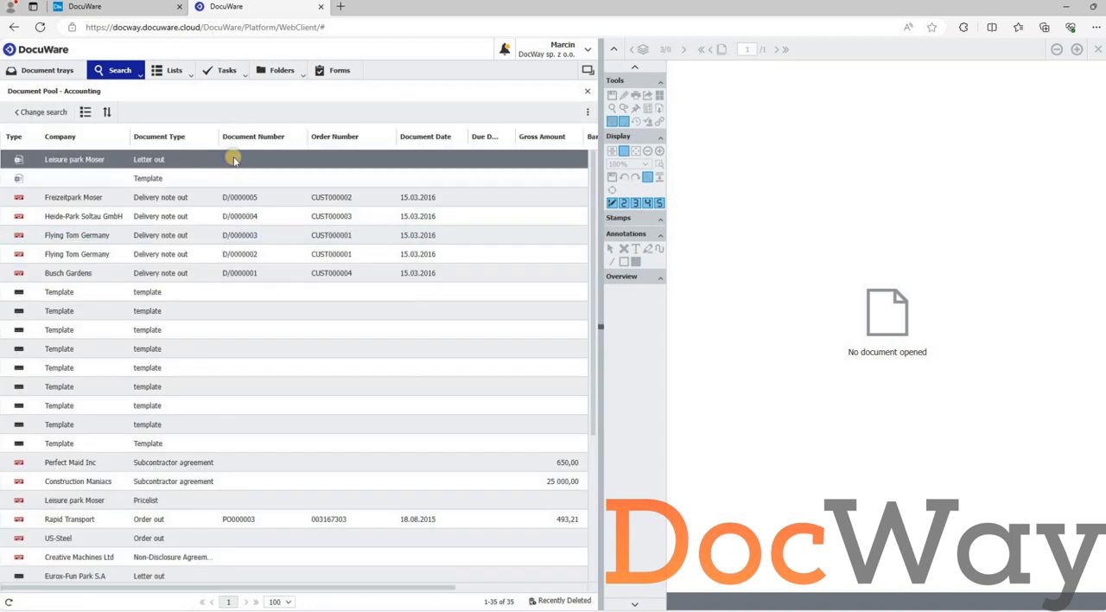
Step: Check the quotation's version overview shows two versions including the 2018 original, then close it
right_click(233, 159)
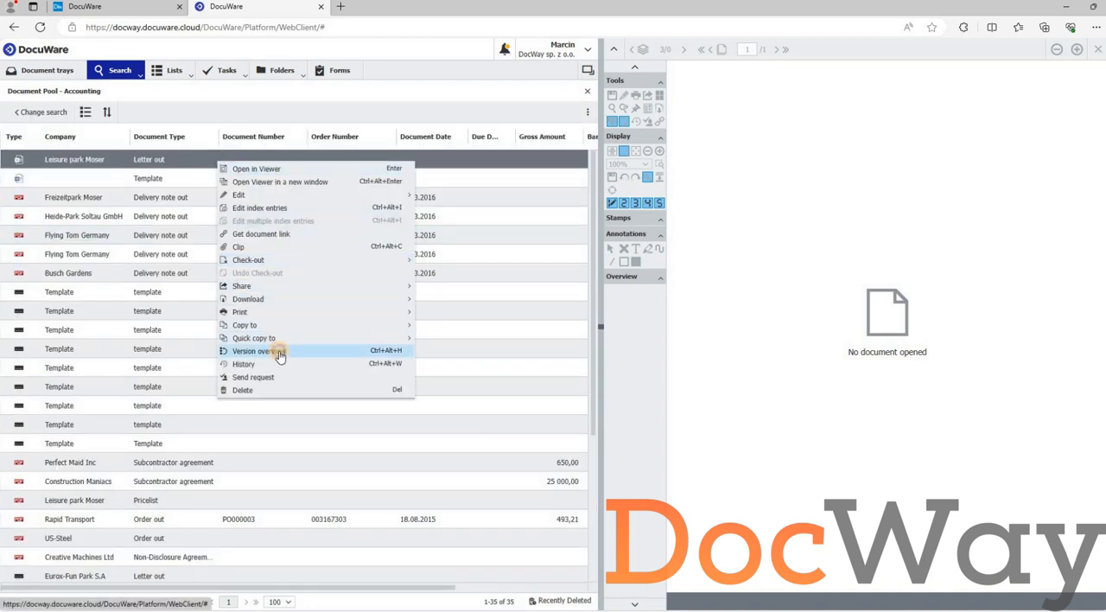
click(252, 350)
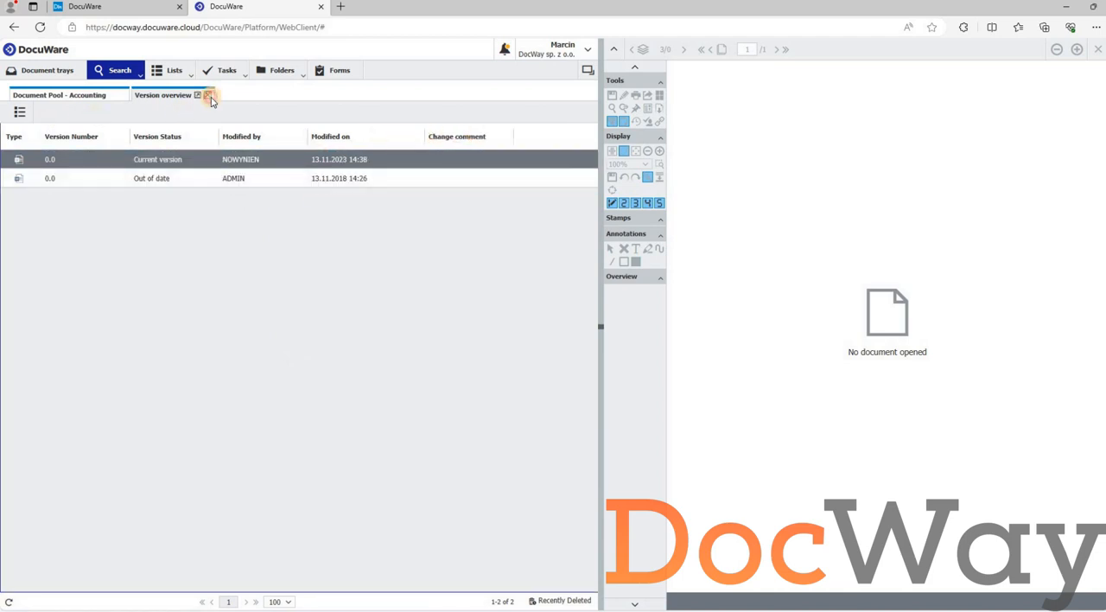
click(209, 95)
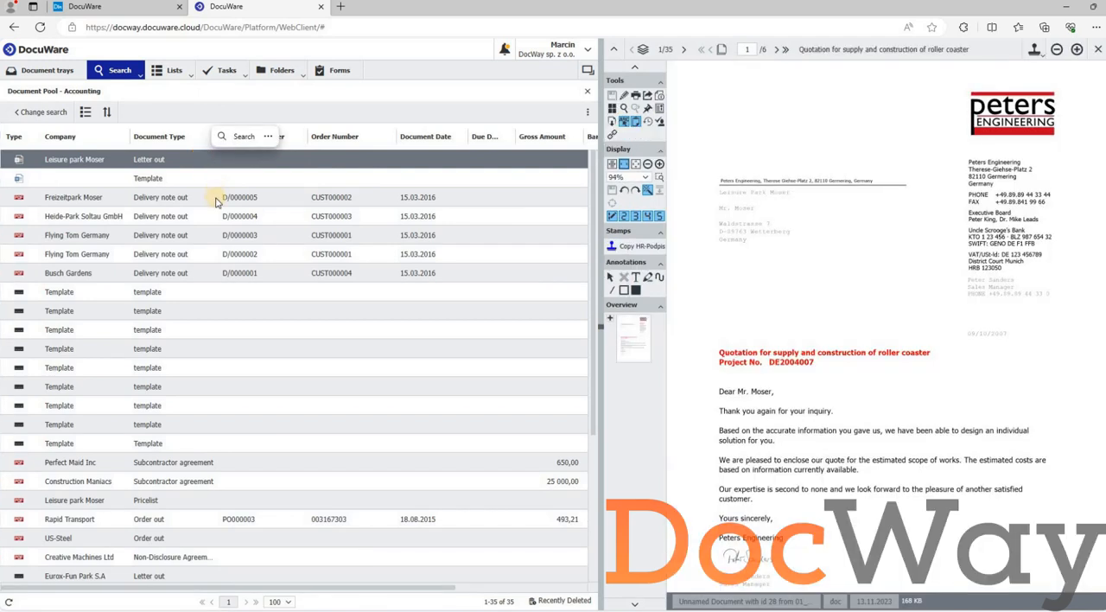